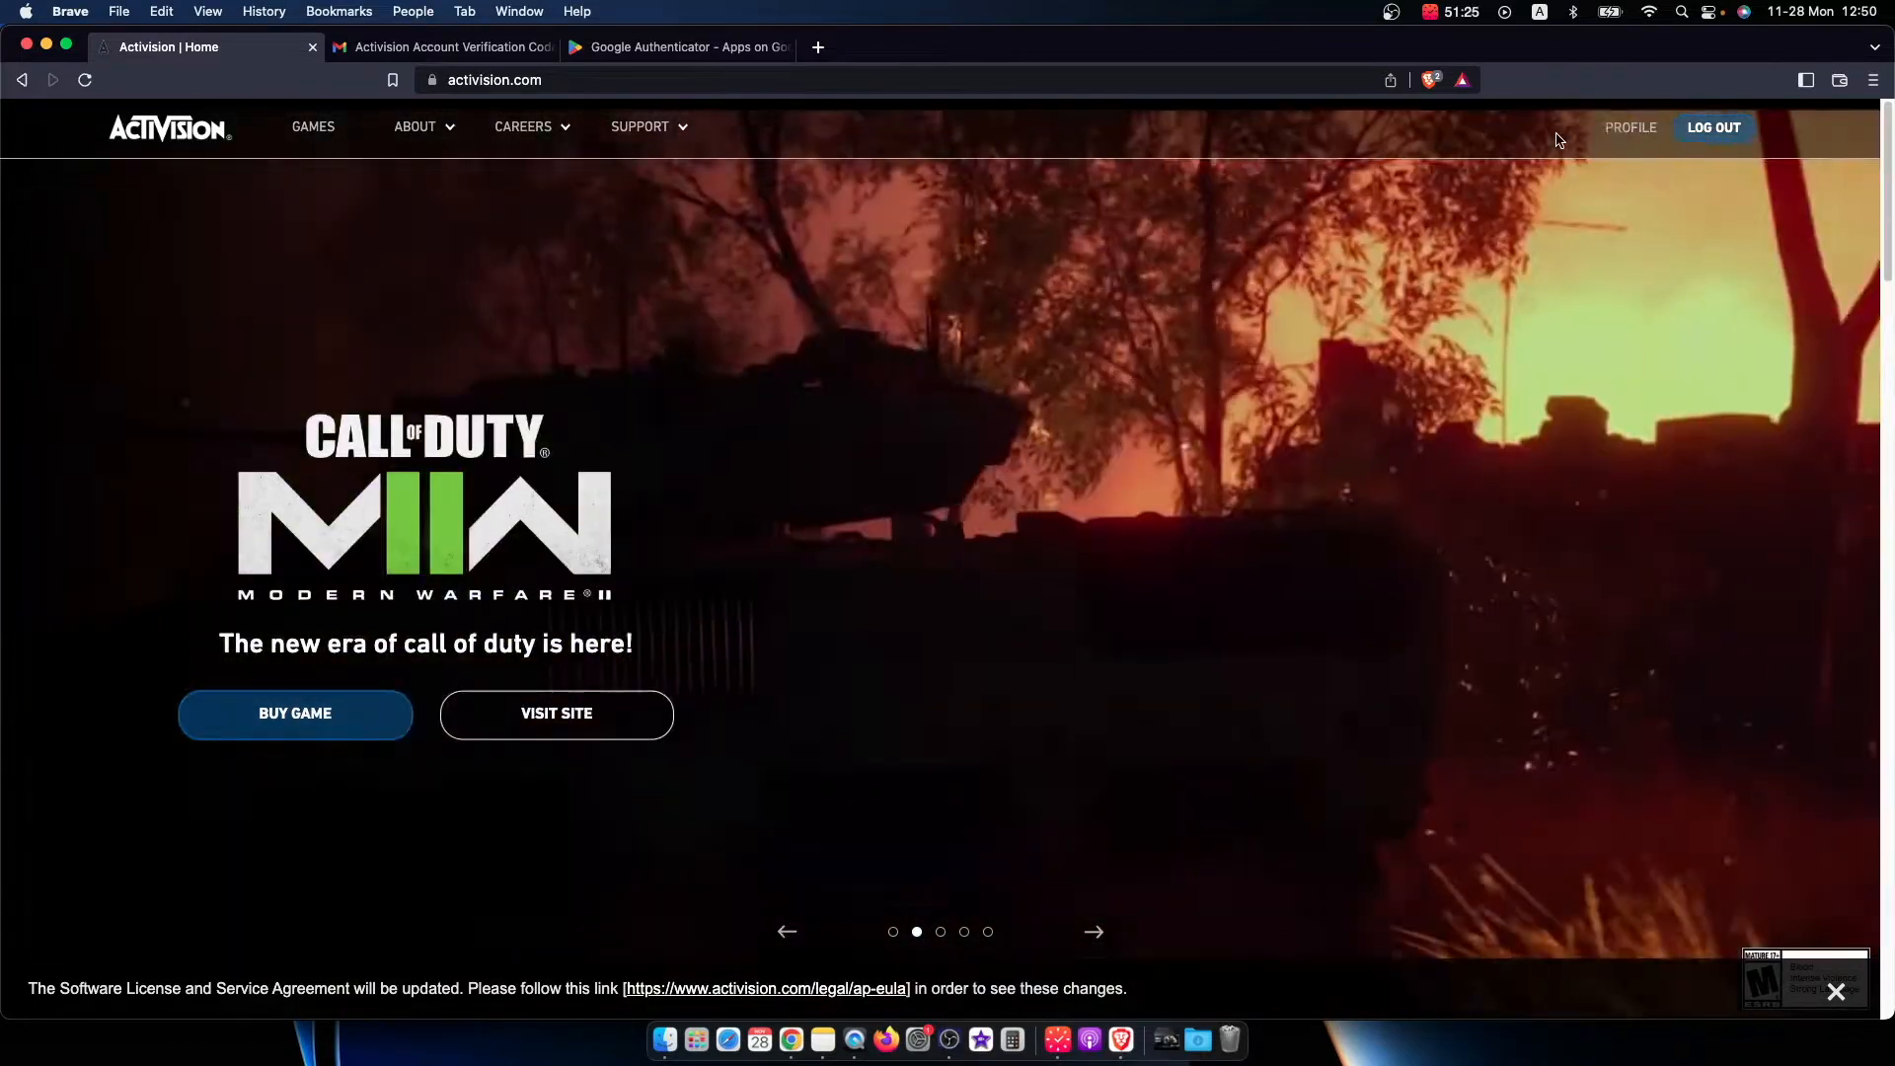
# Reach the Privacy & Security settings from the account profile page
pyautogui.click(1091, 931)
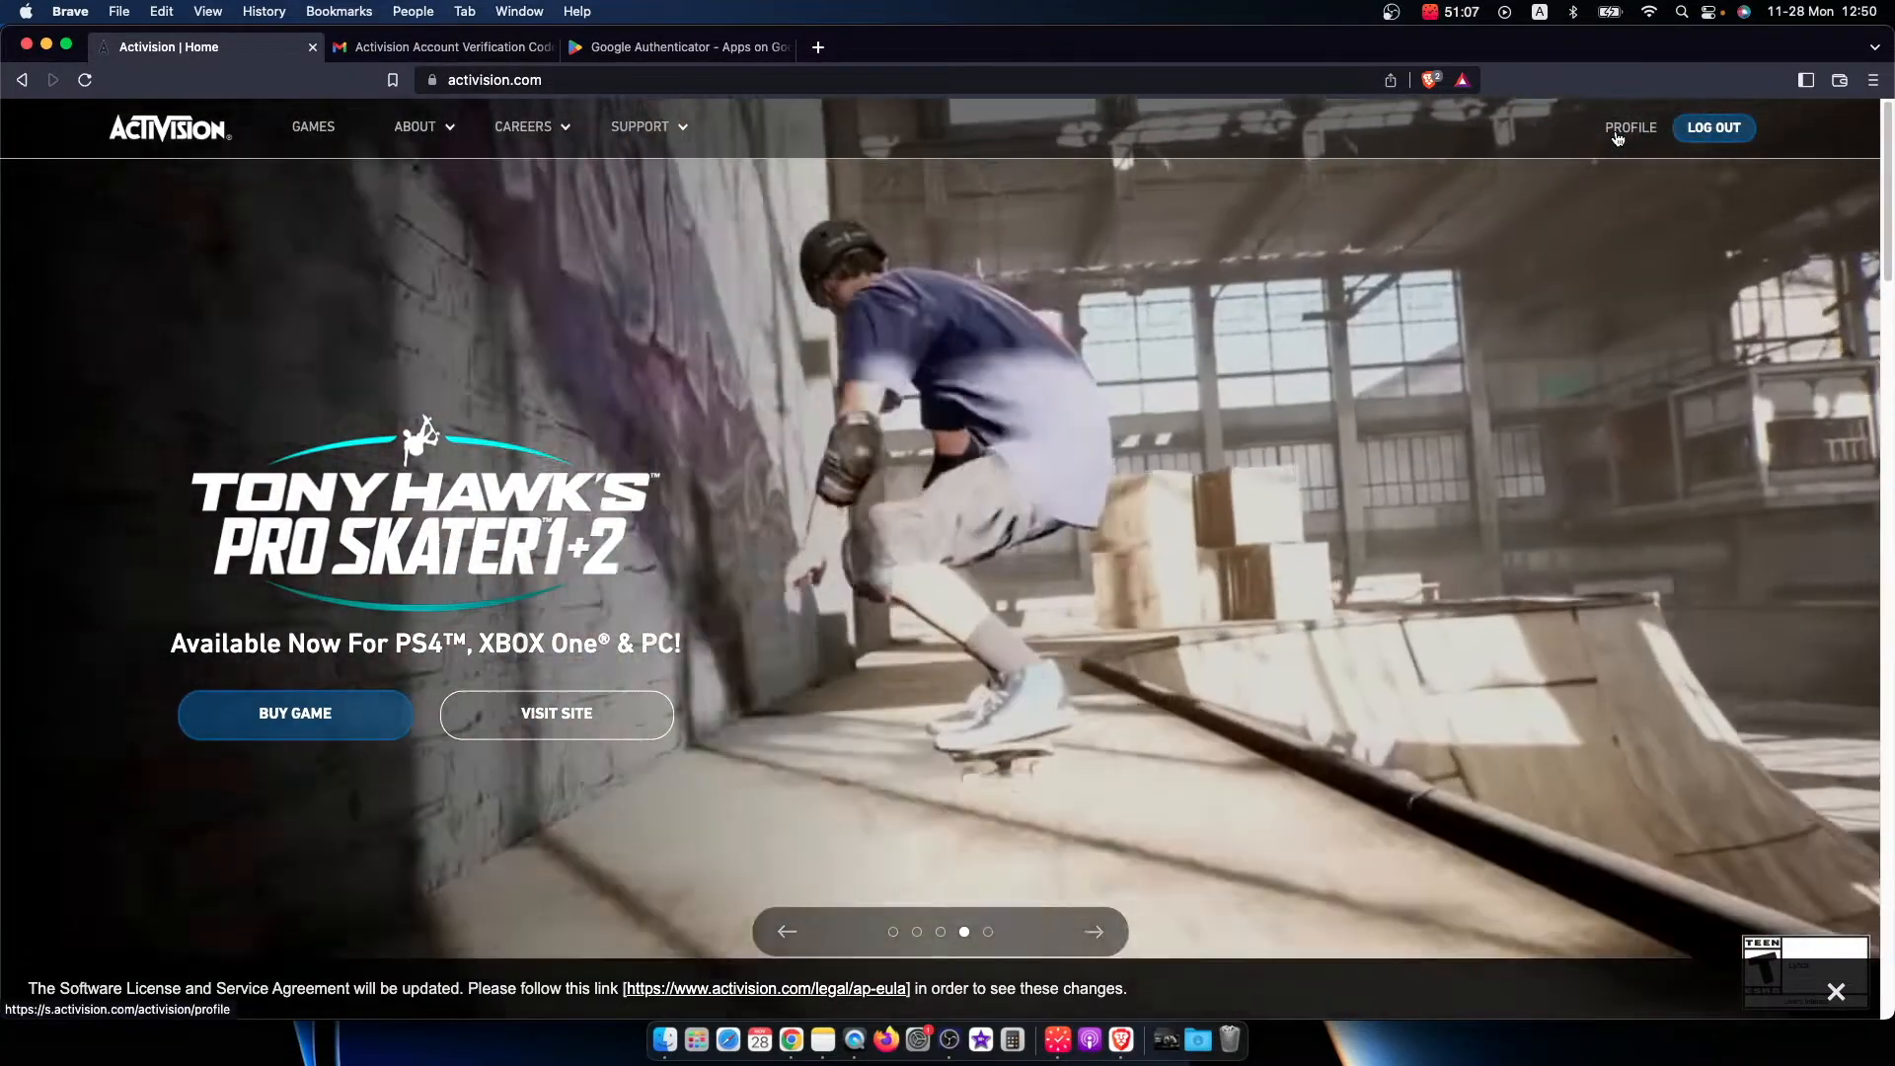
pyautogui.click(1629, 126)
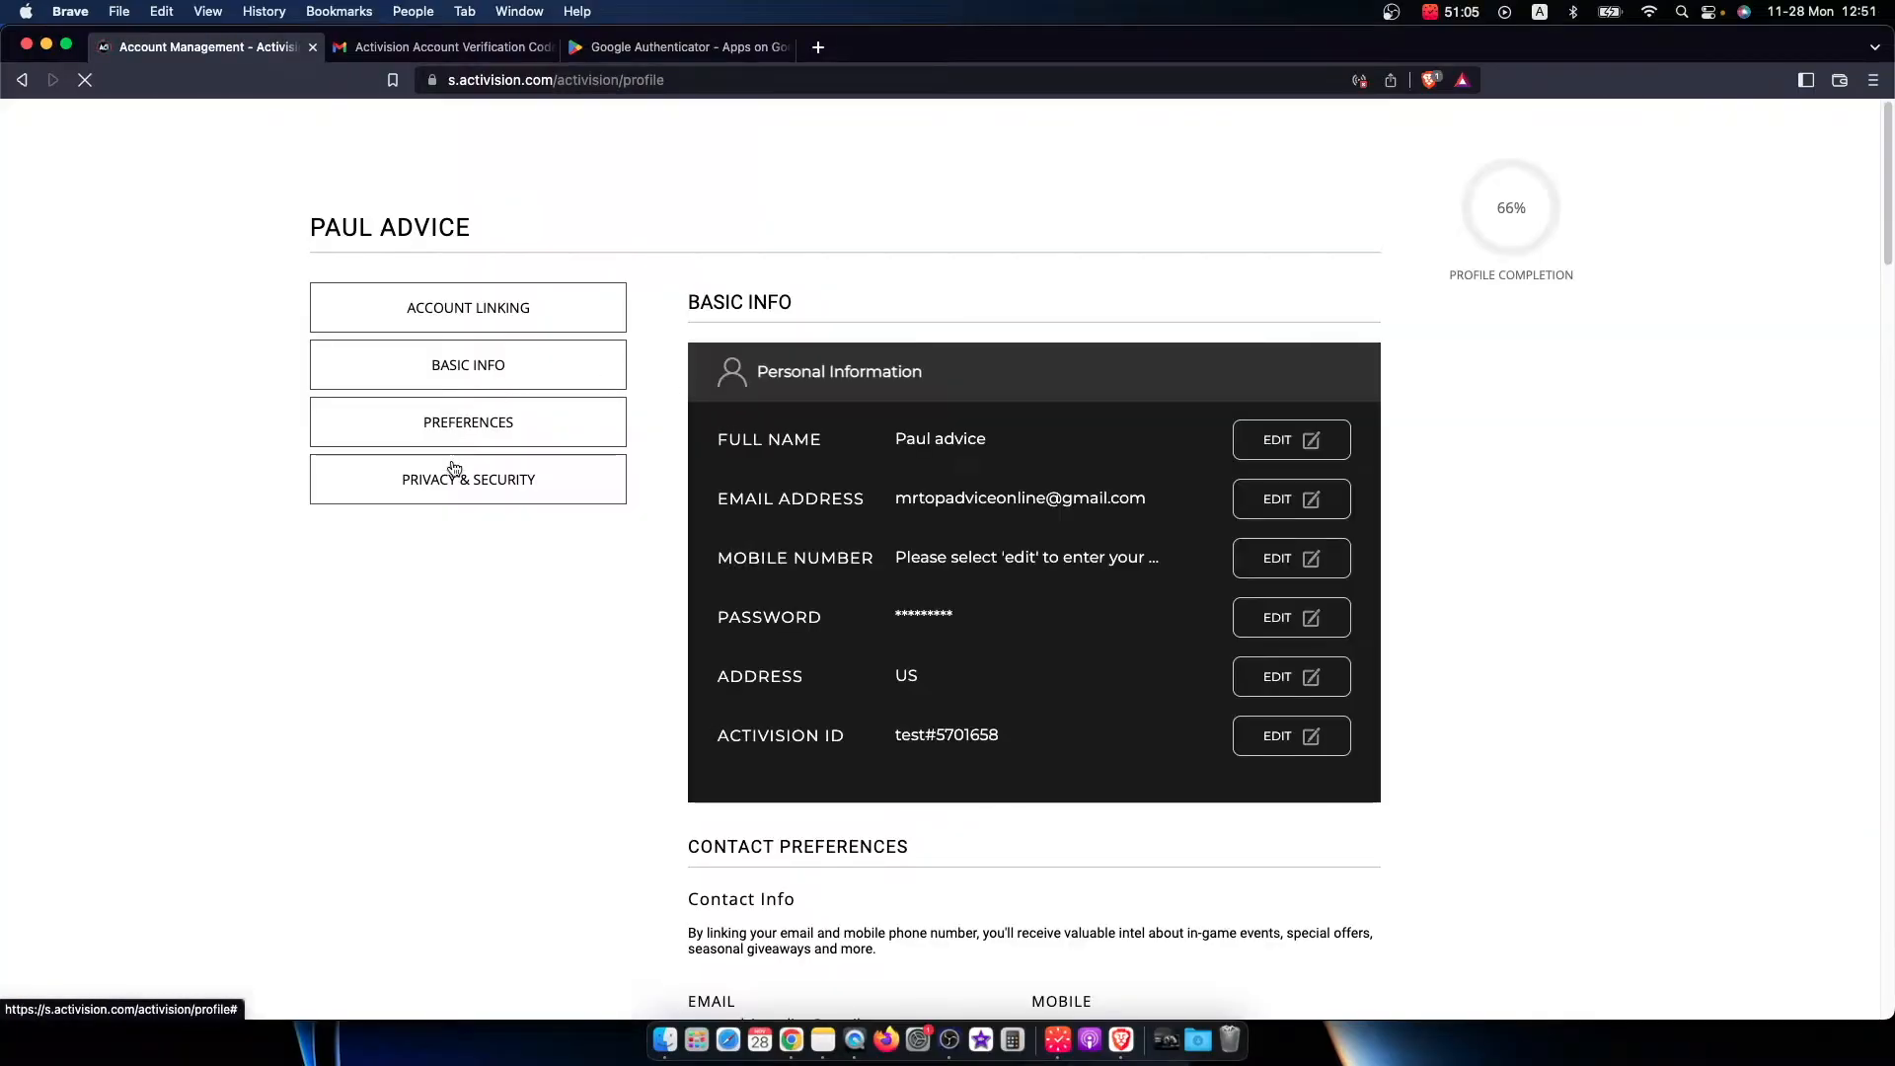
pyautogui.click(468, 308)
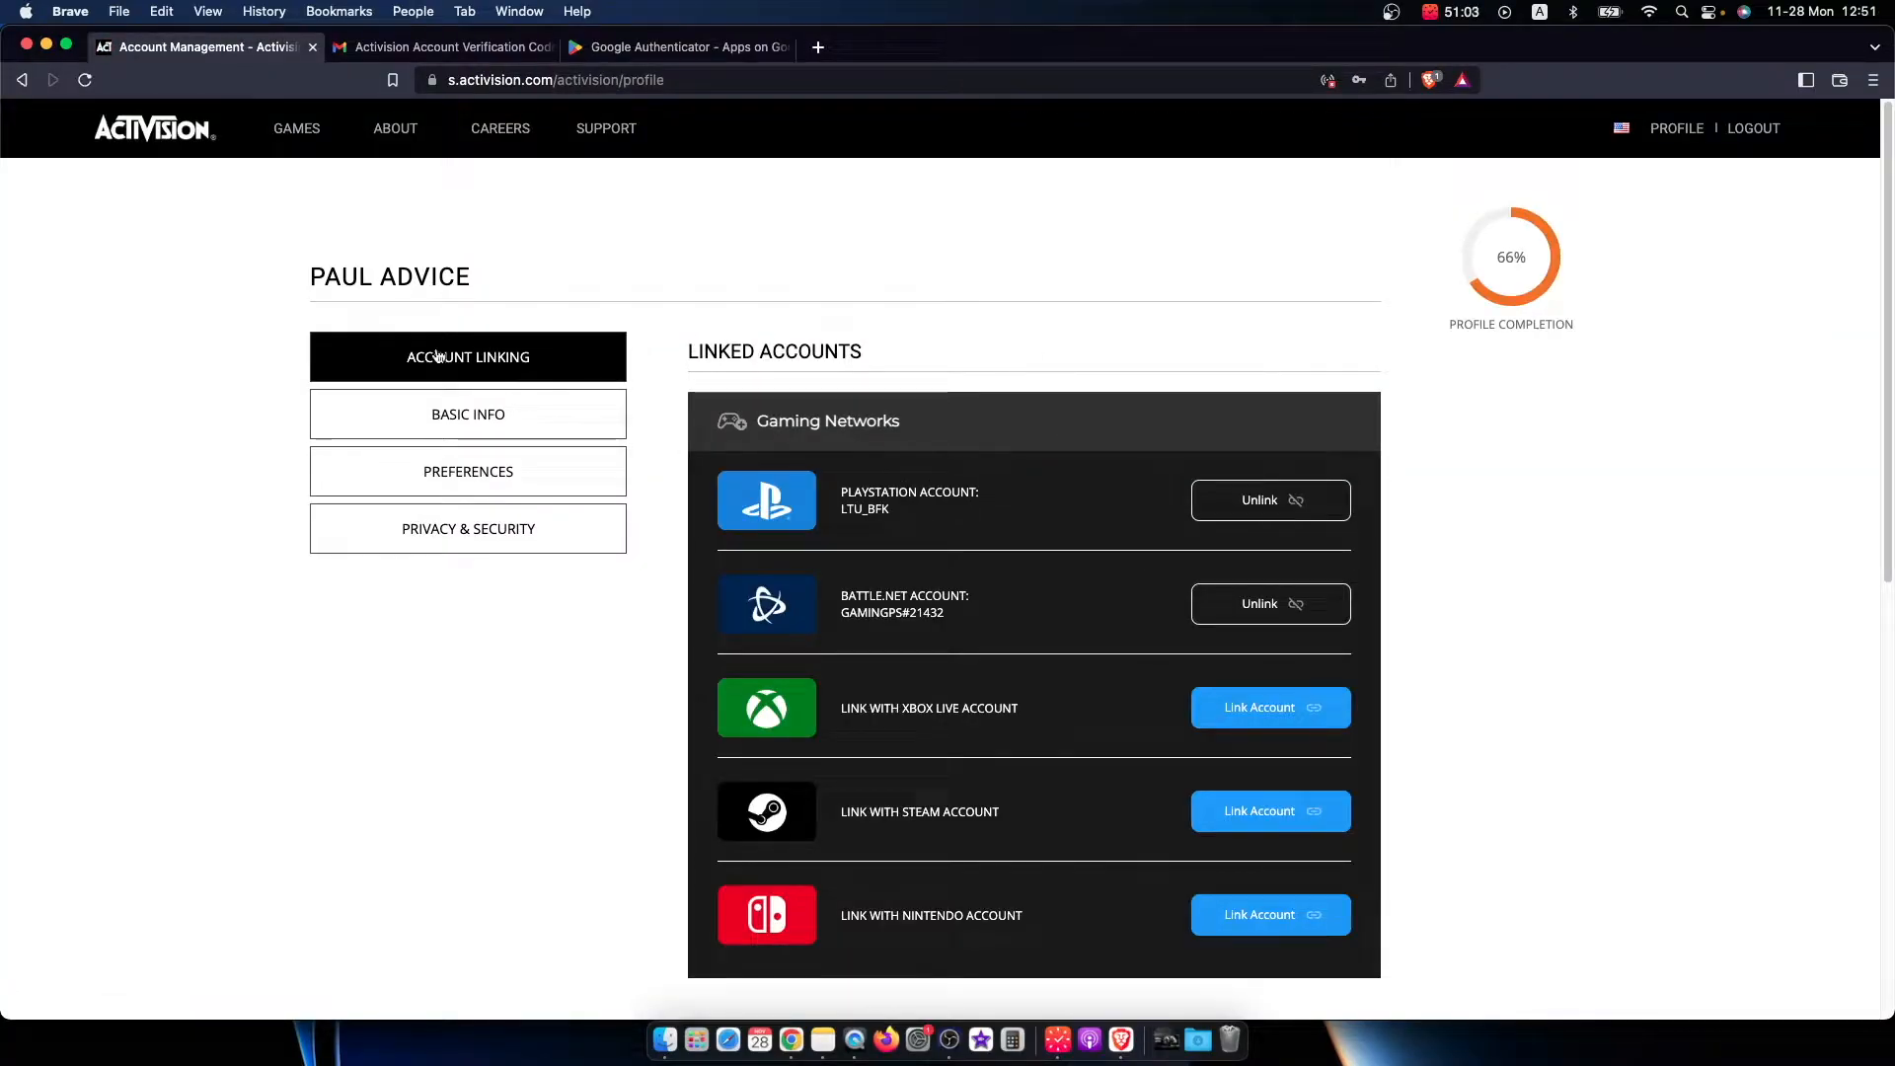
pyautogui.click(468, 529)
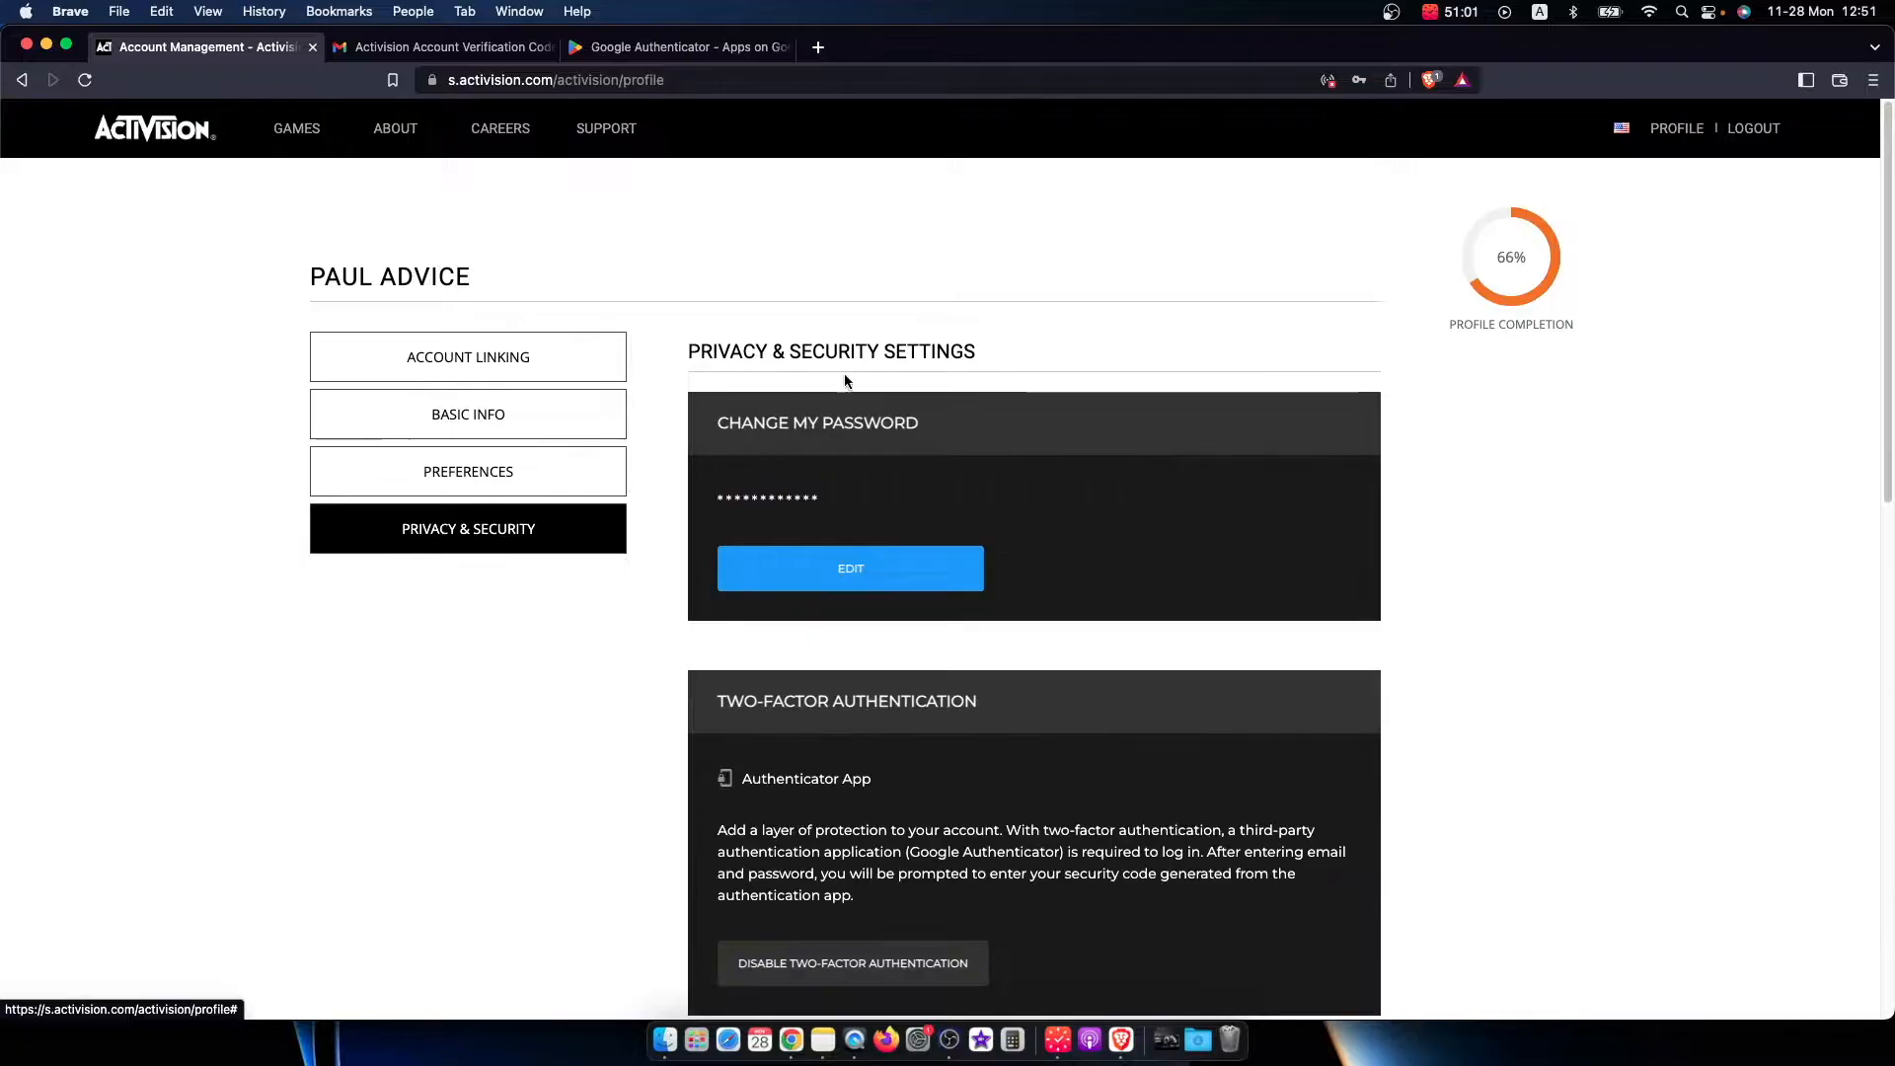
pyautogui.scroll(-3)
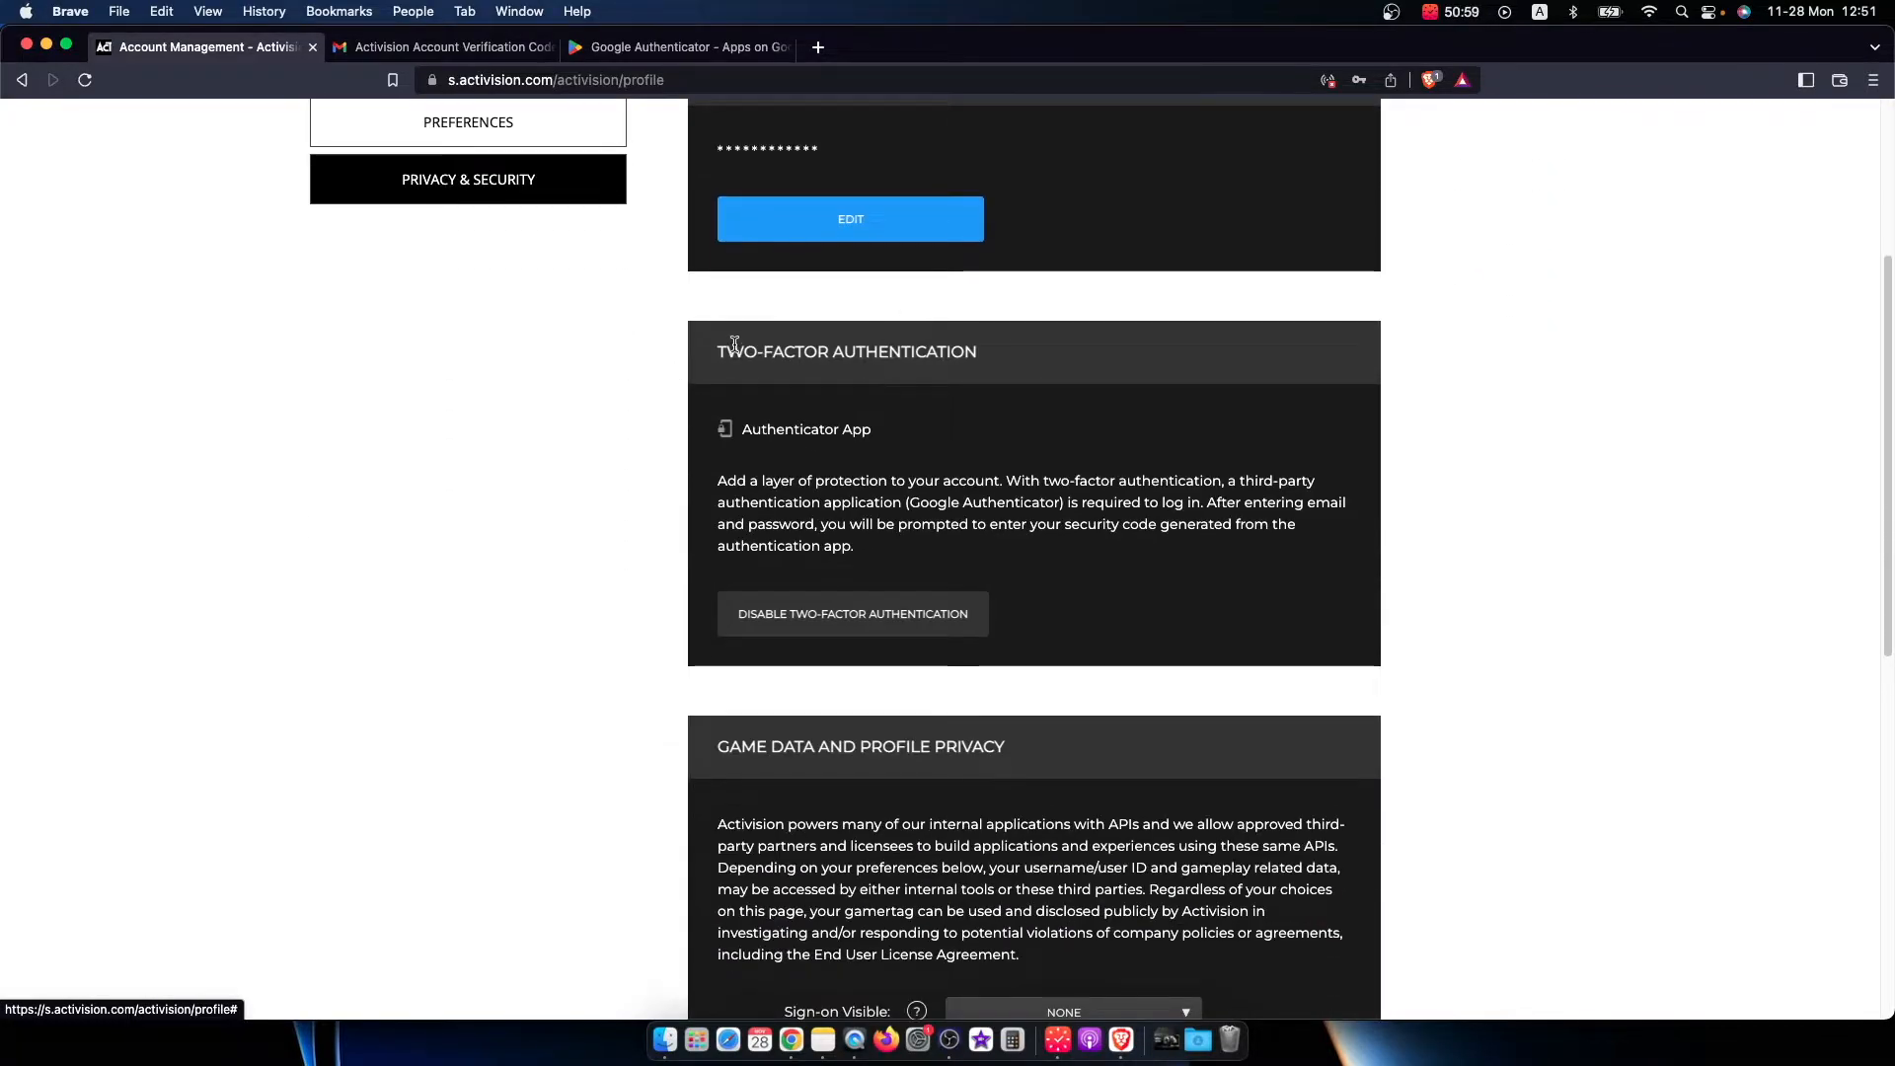
pyautogui.moveTo(790, 620)
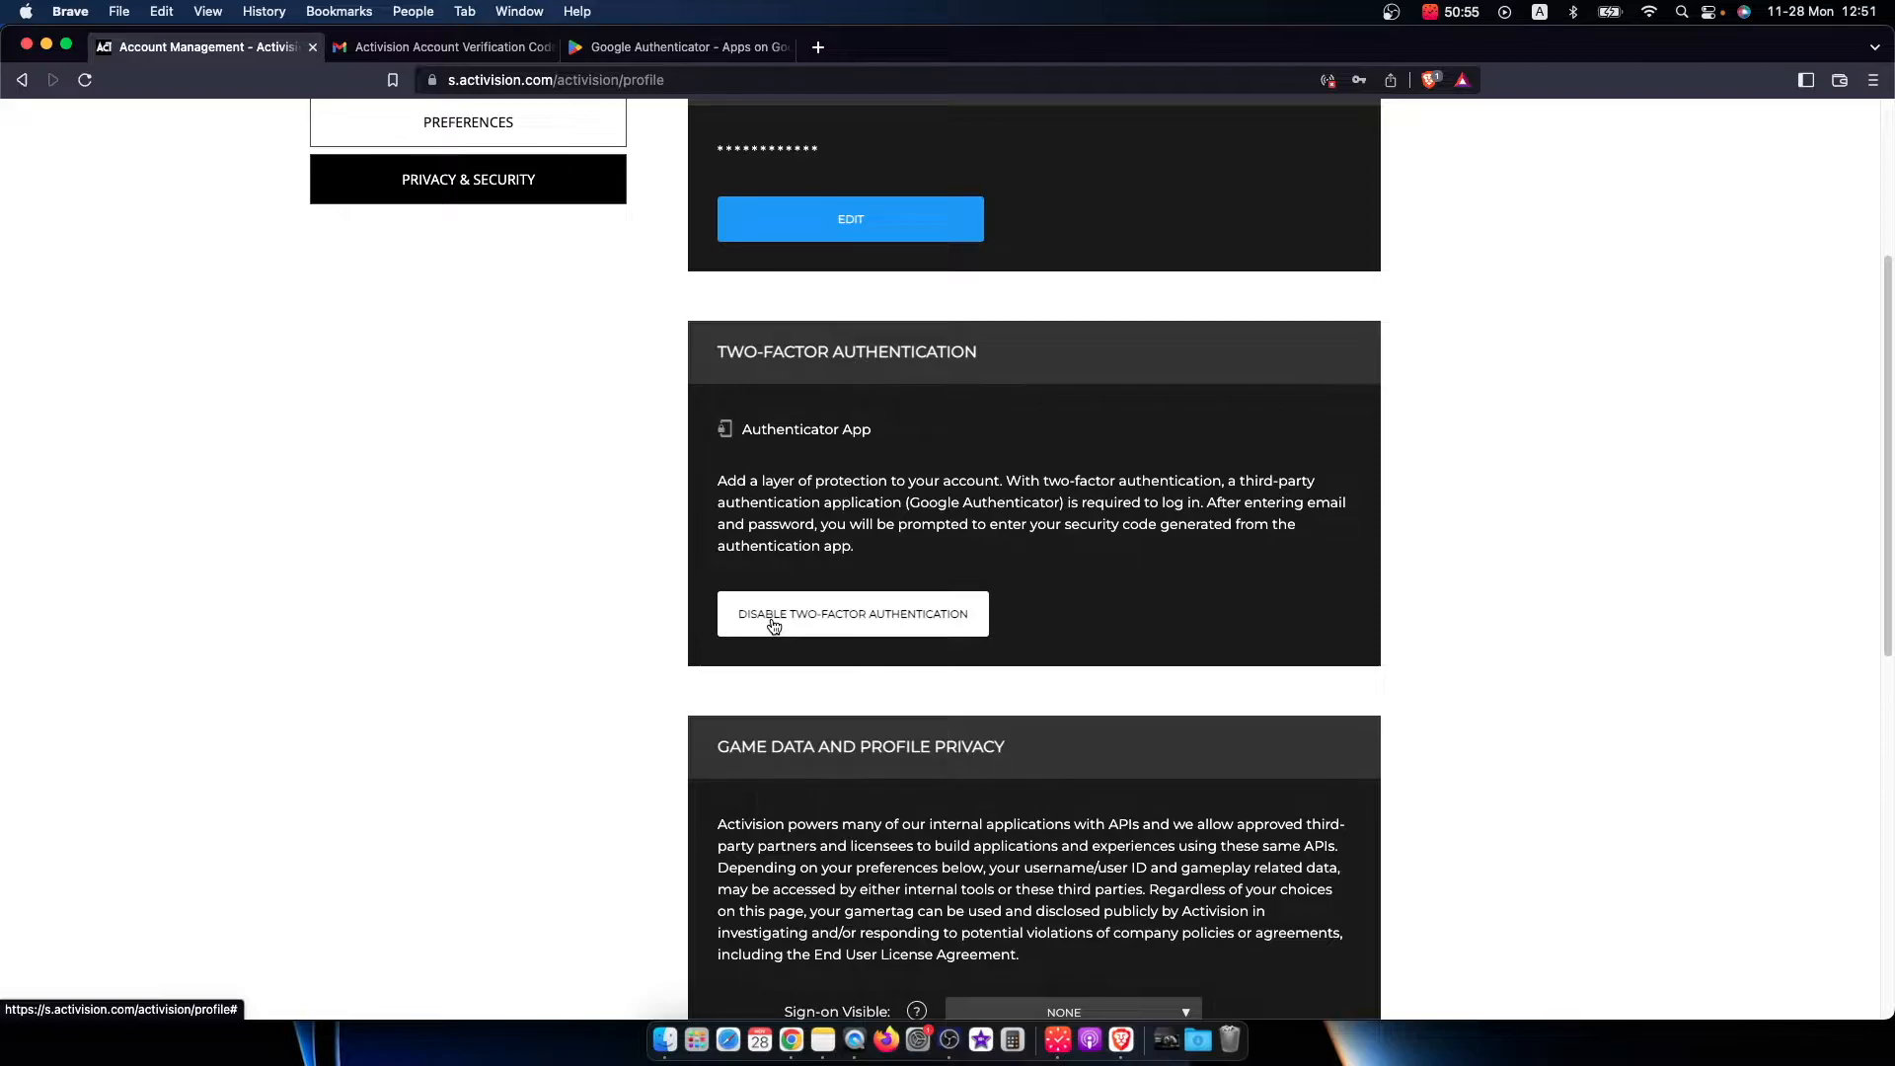
# Disable two-factor authentication, confirming with the account password
pyautogui.click(851, 614)
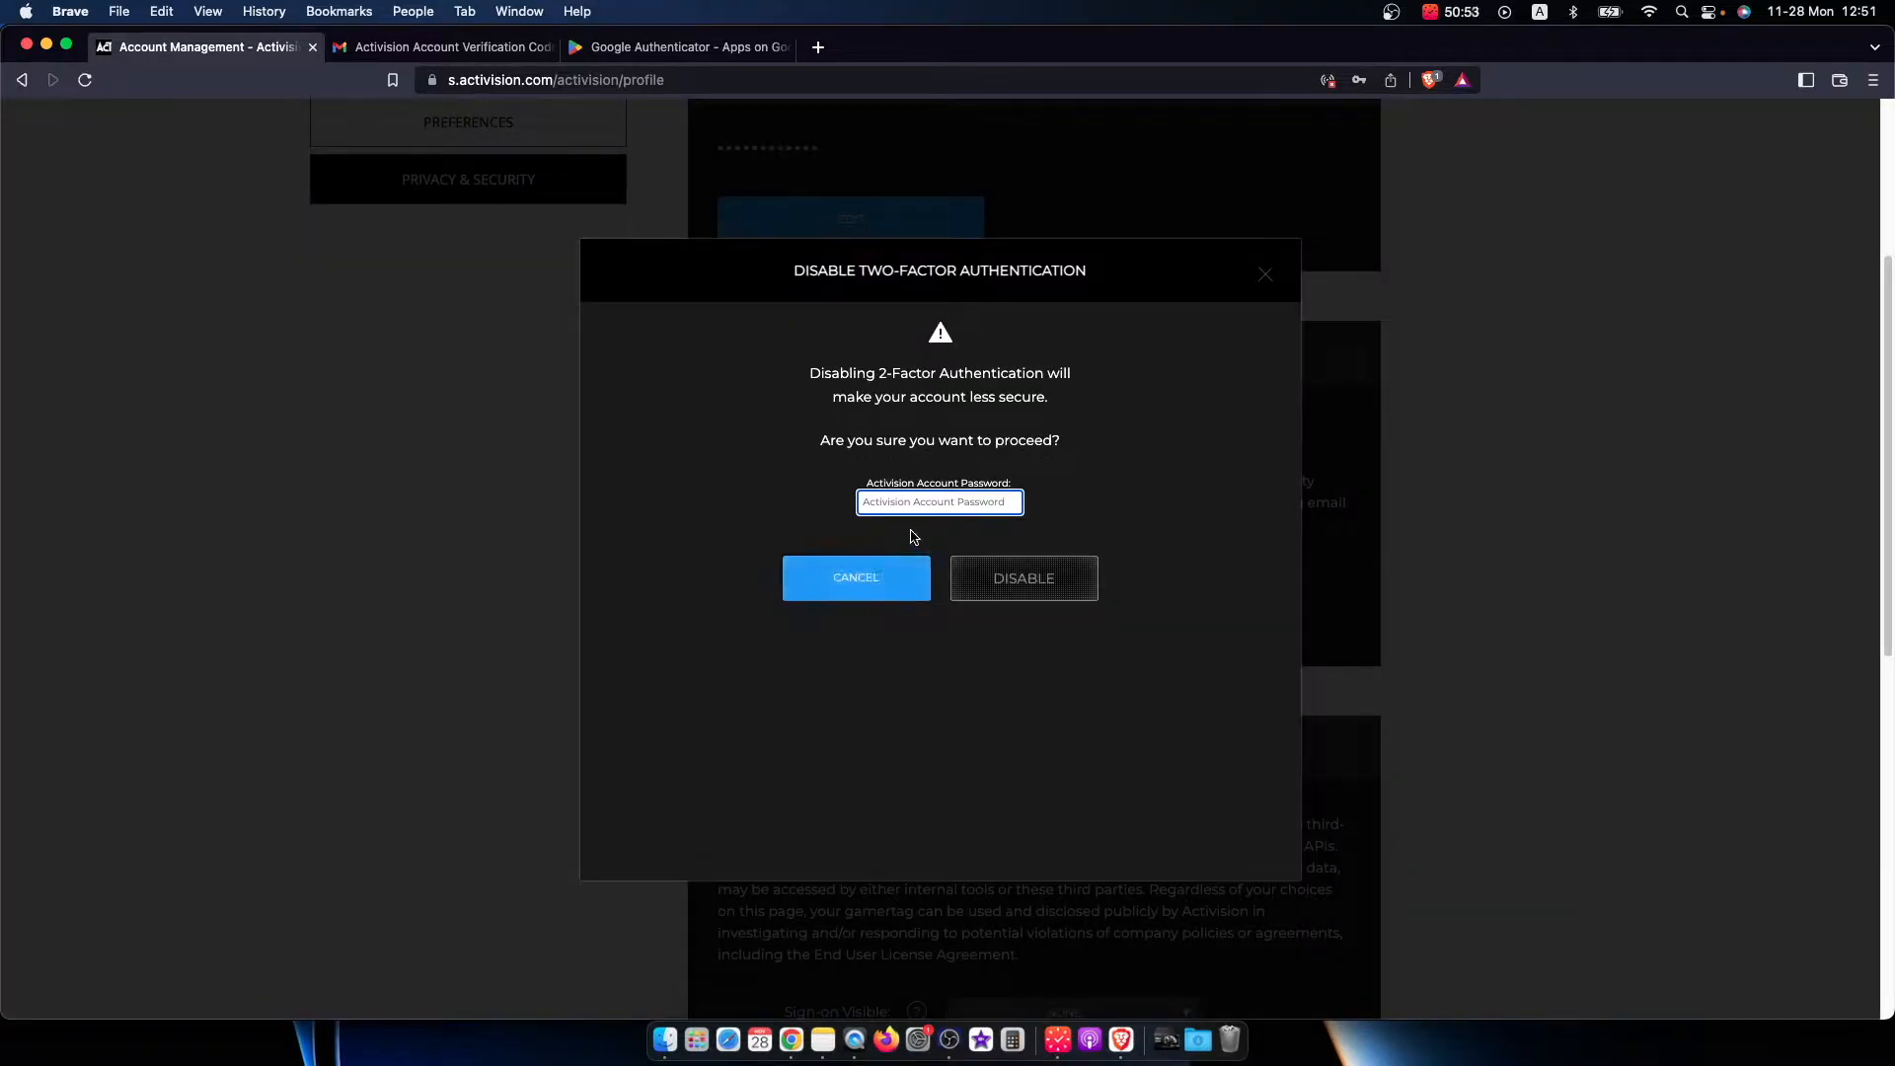
pyautogui.write('password')
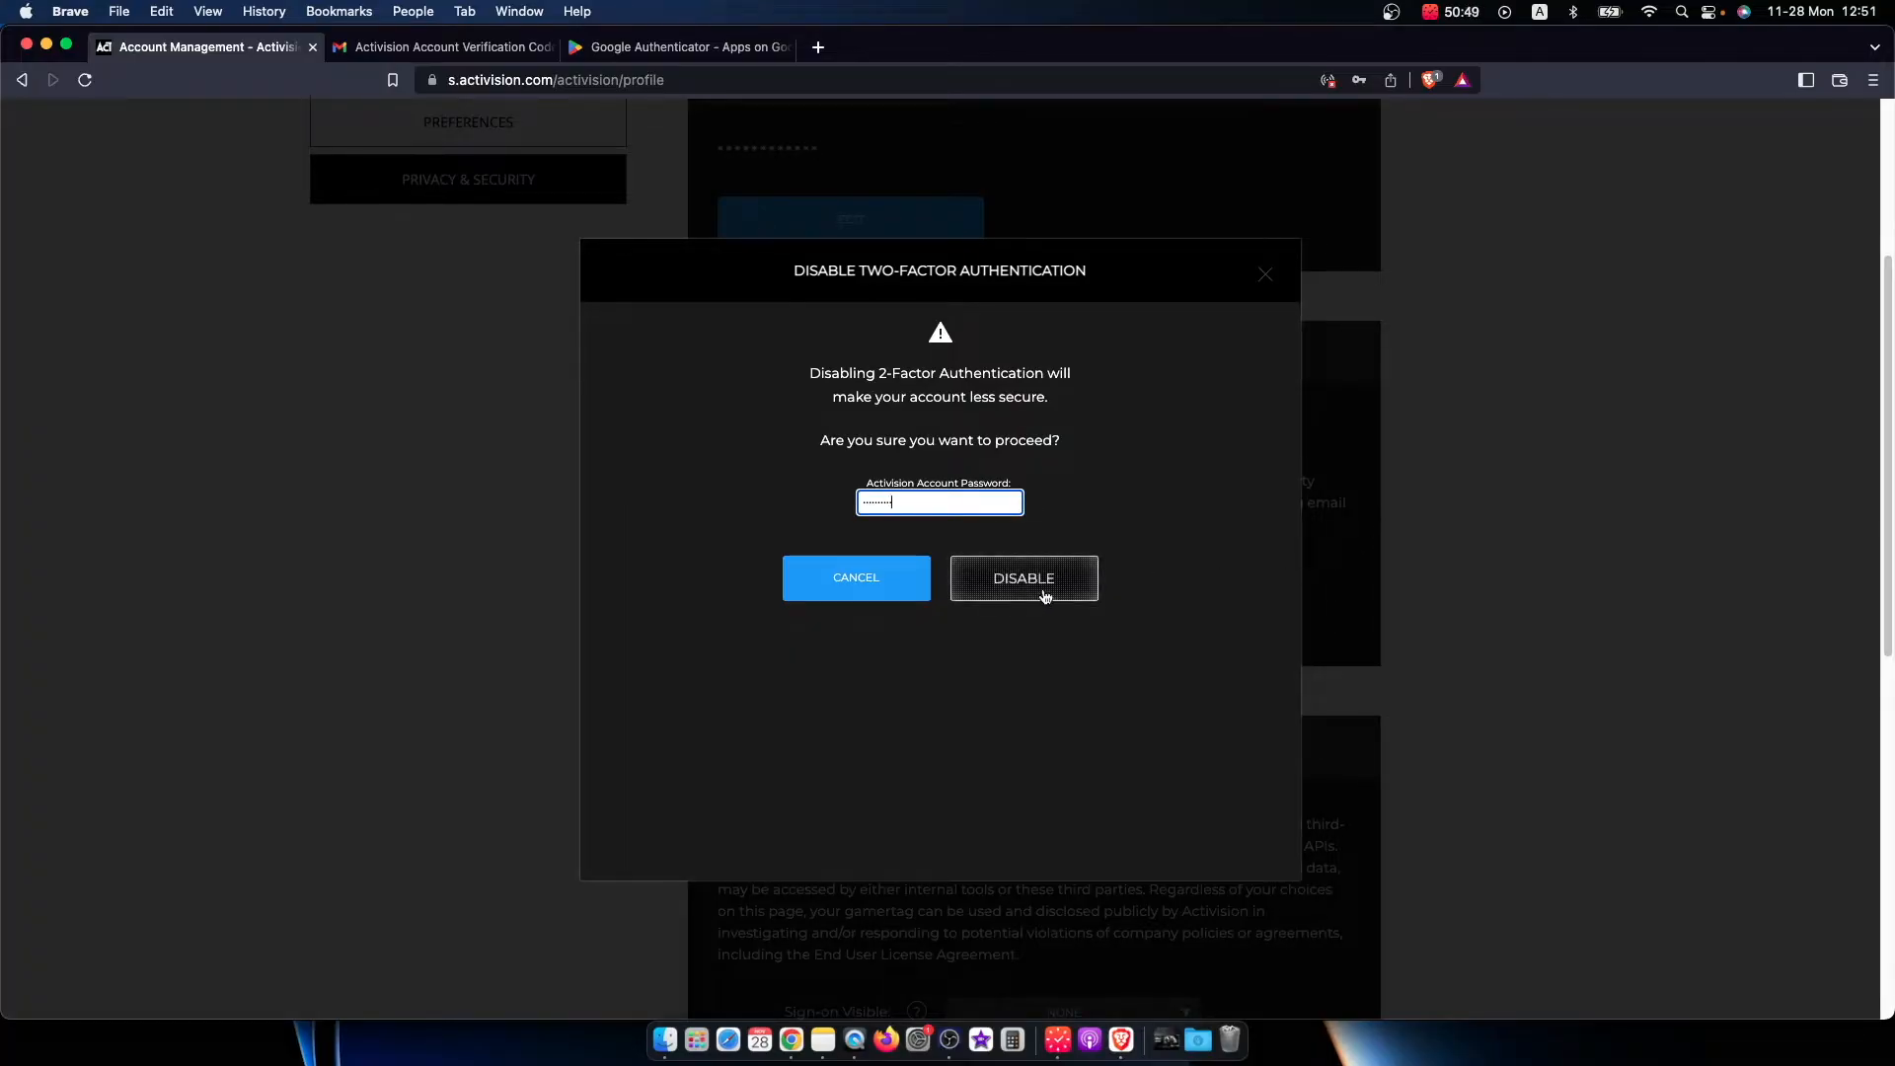
pyautogui.click(1023, 578)
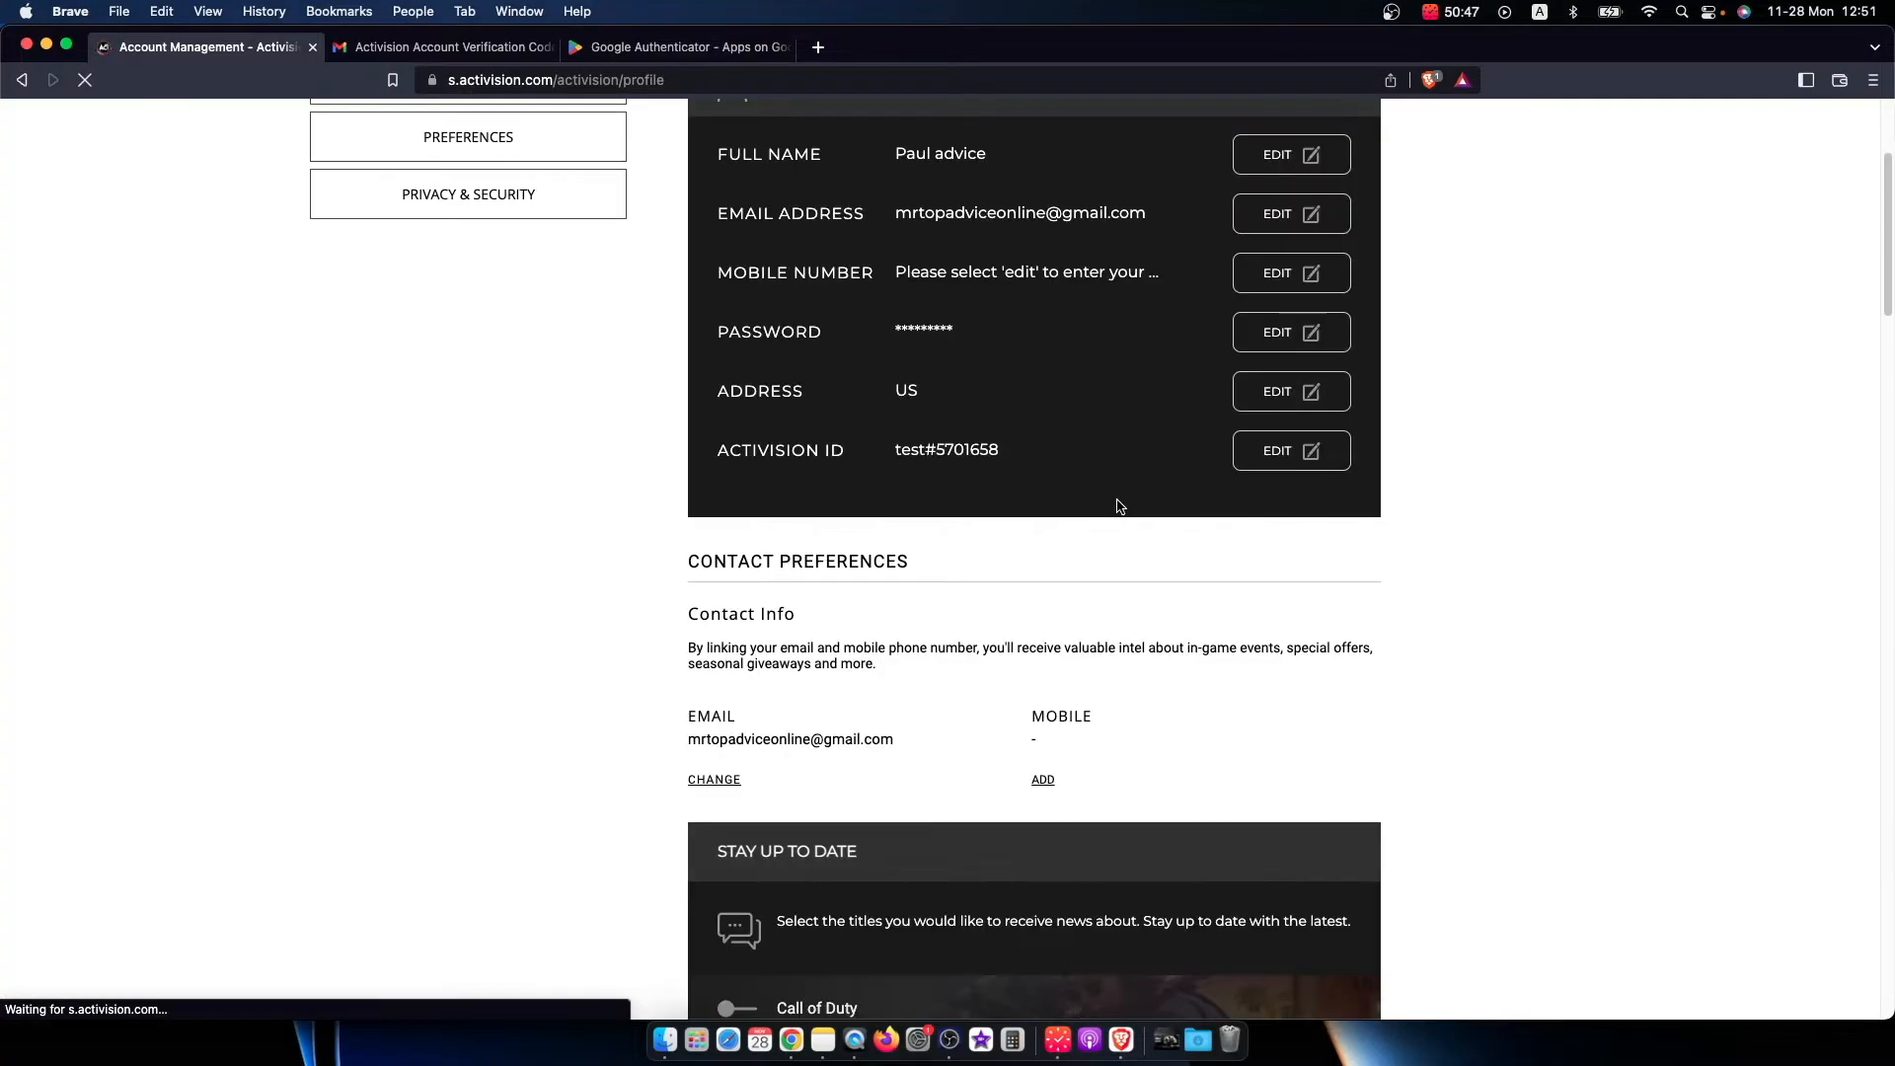
# Return to Privacy & Security showing two-factor authentication off with Enable offered
pyautogui.scroll(-3)
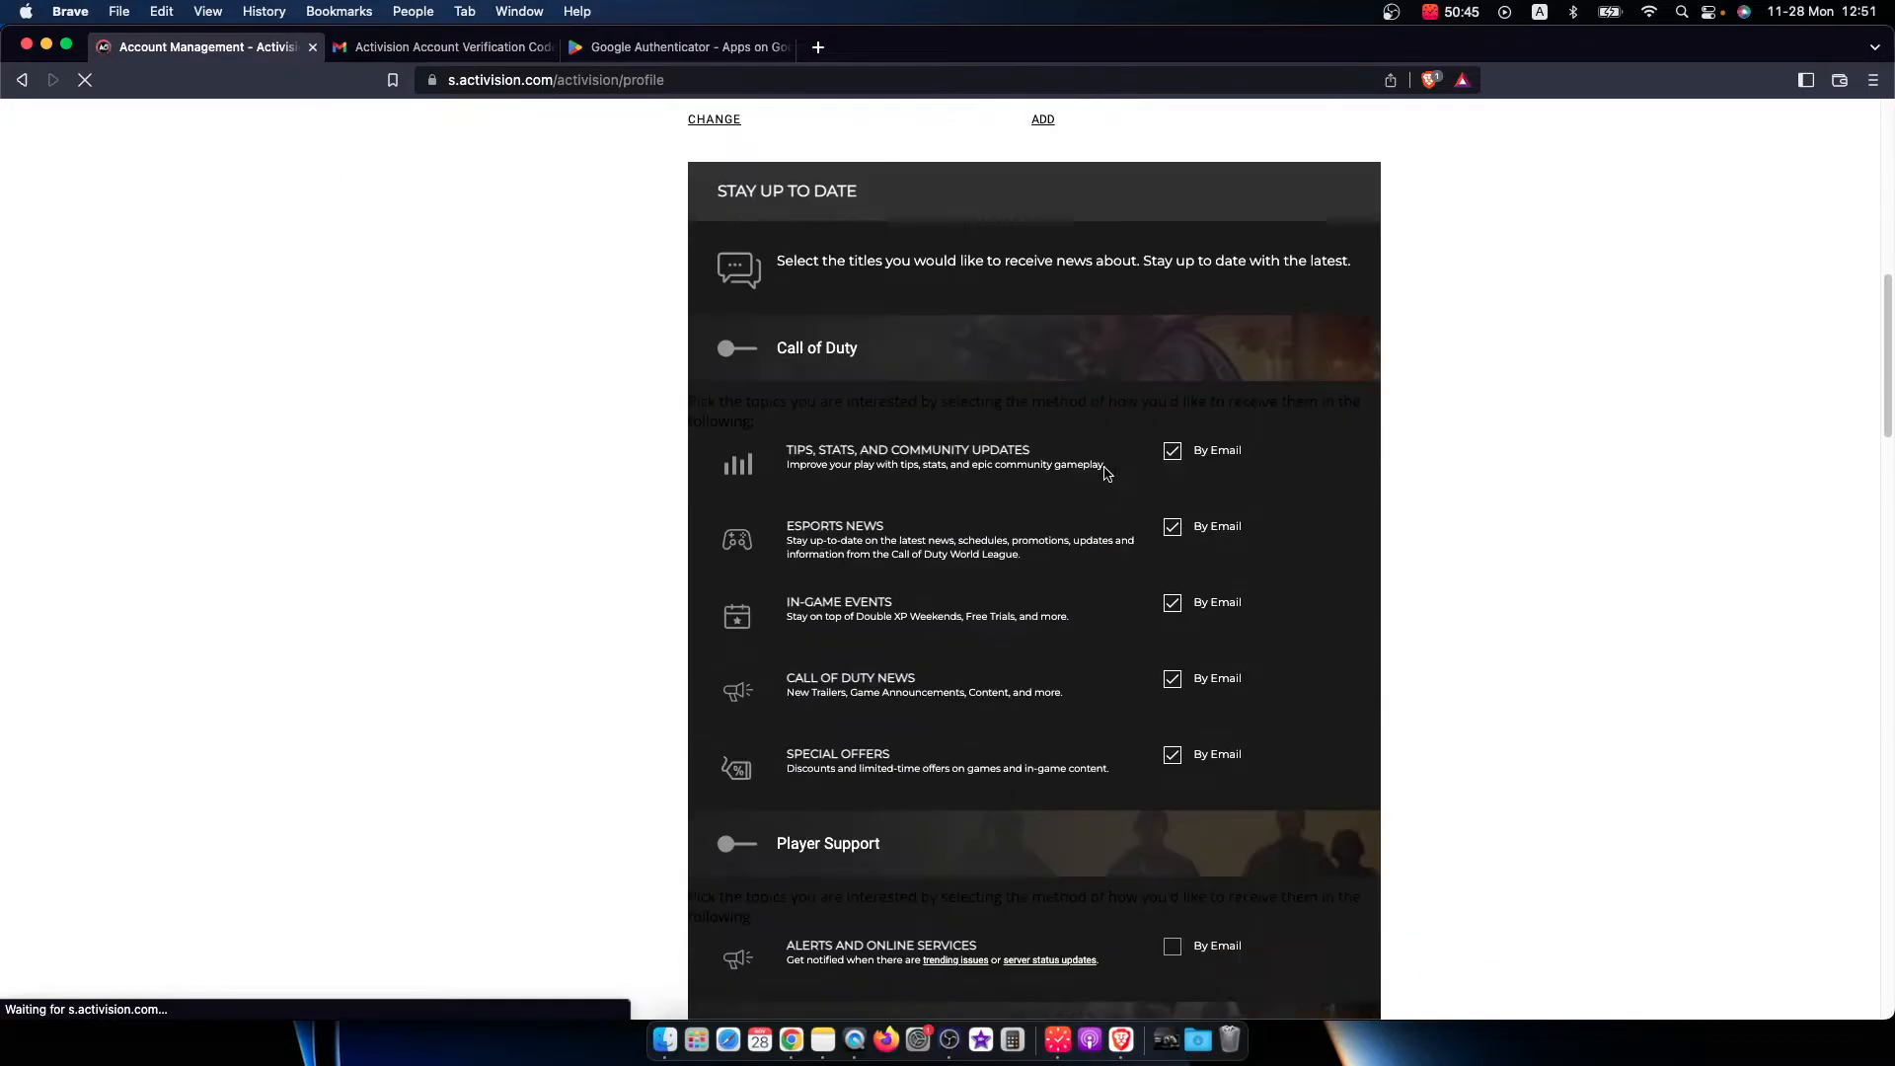
pyautogui.click(468, 490)
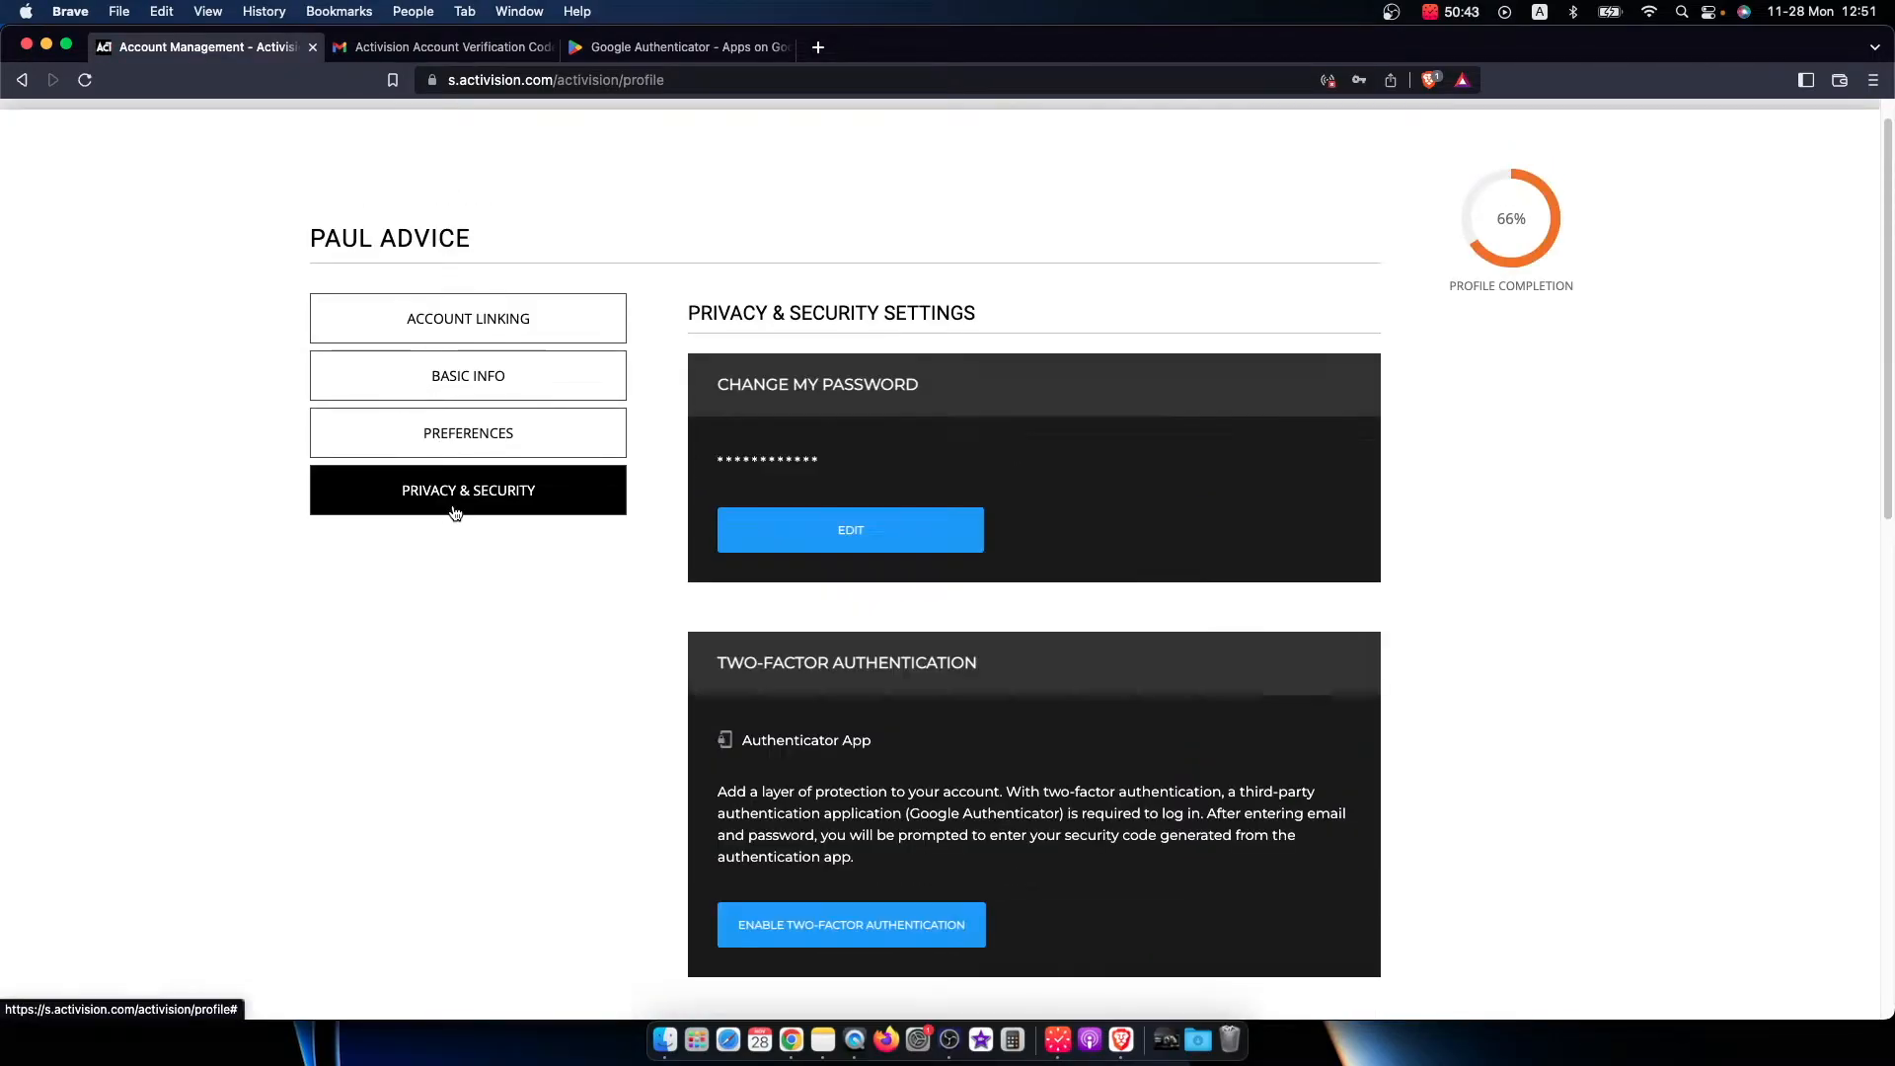
pyautogui.scroll(-3)
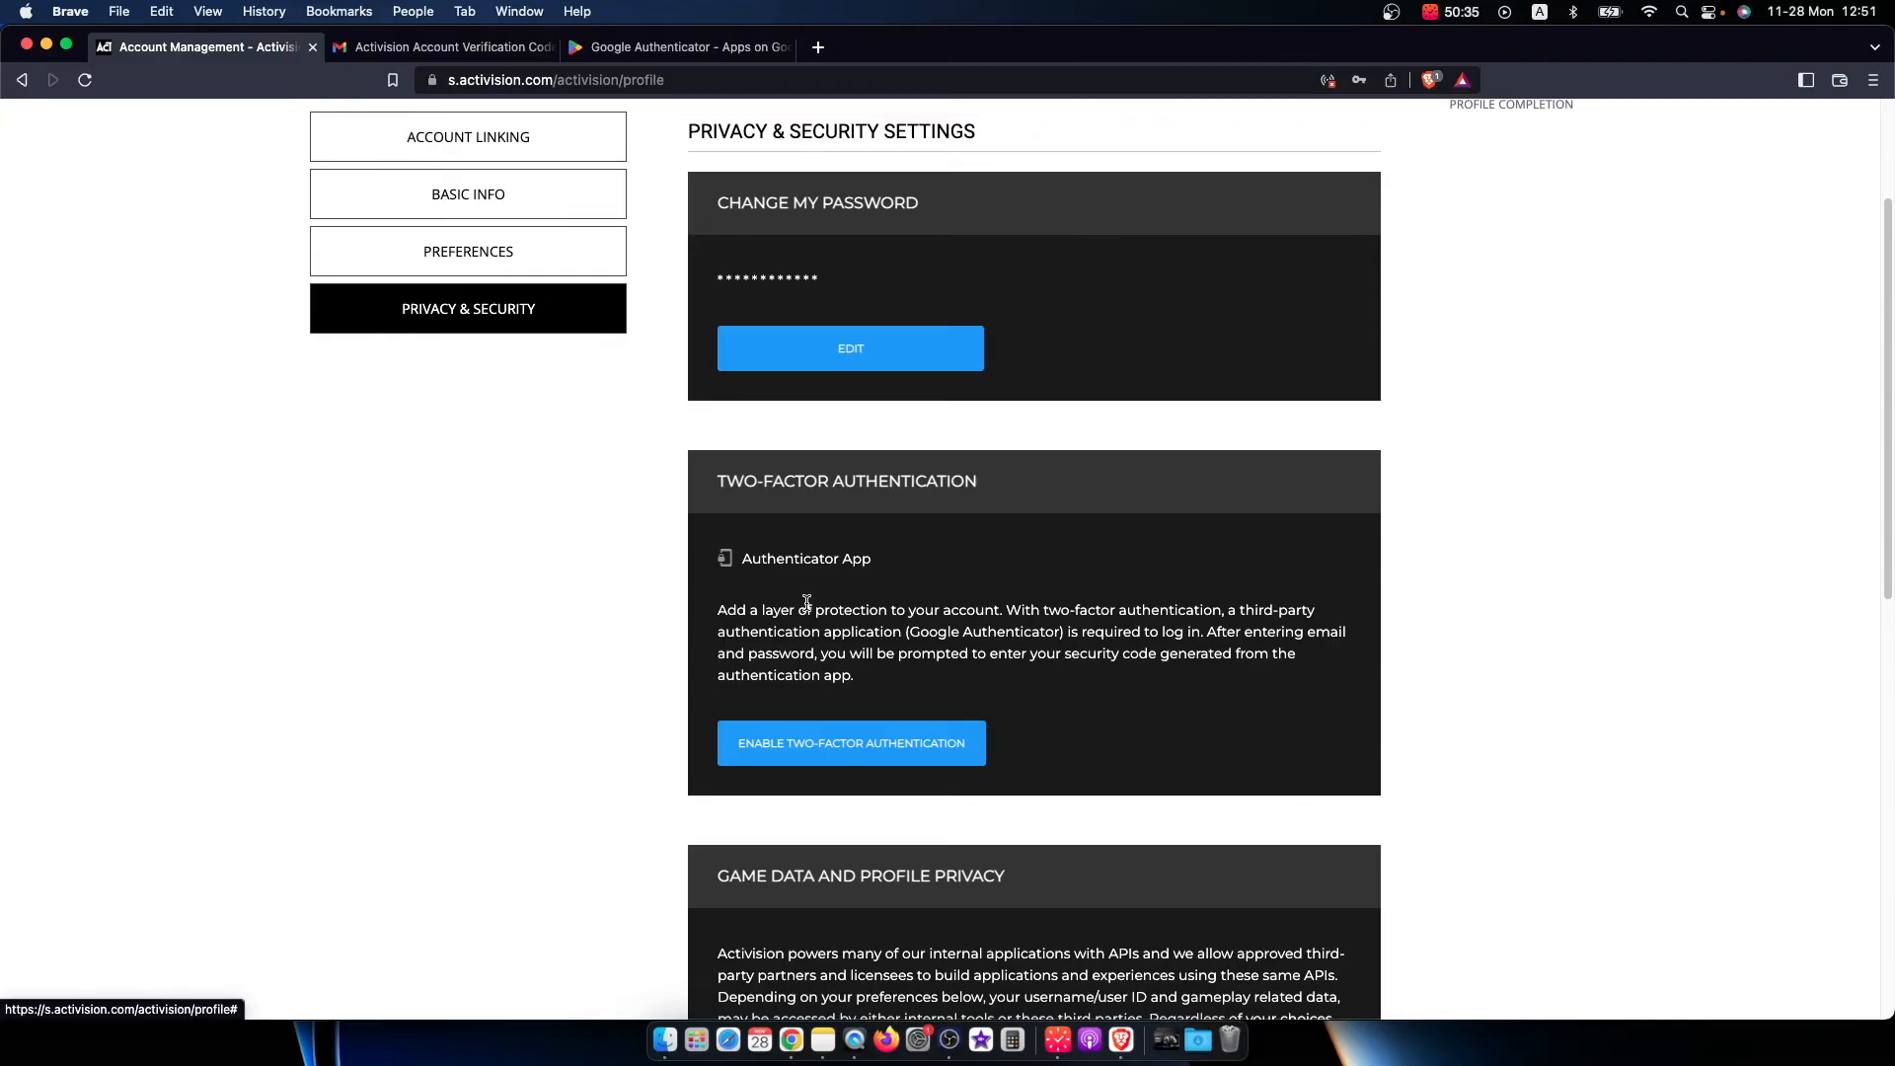
pyautogui.moveTo(1032, 746)
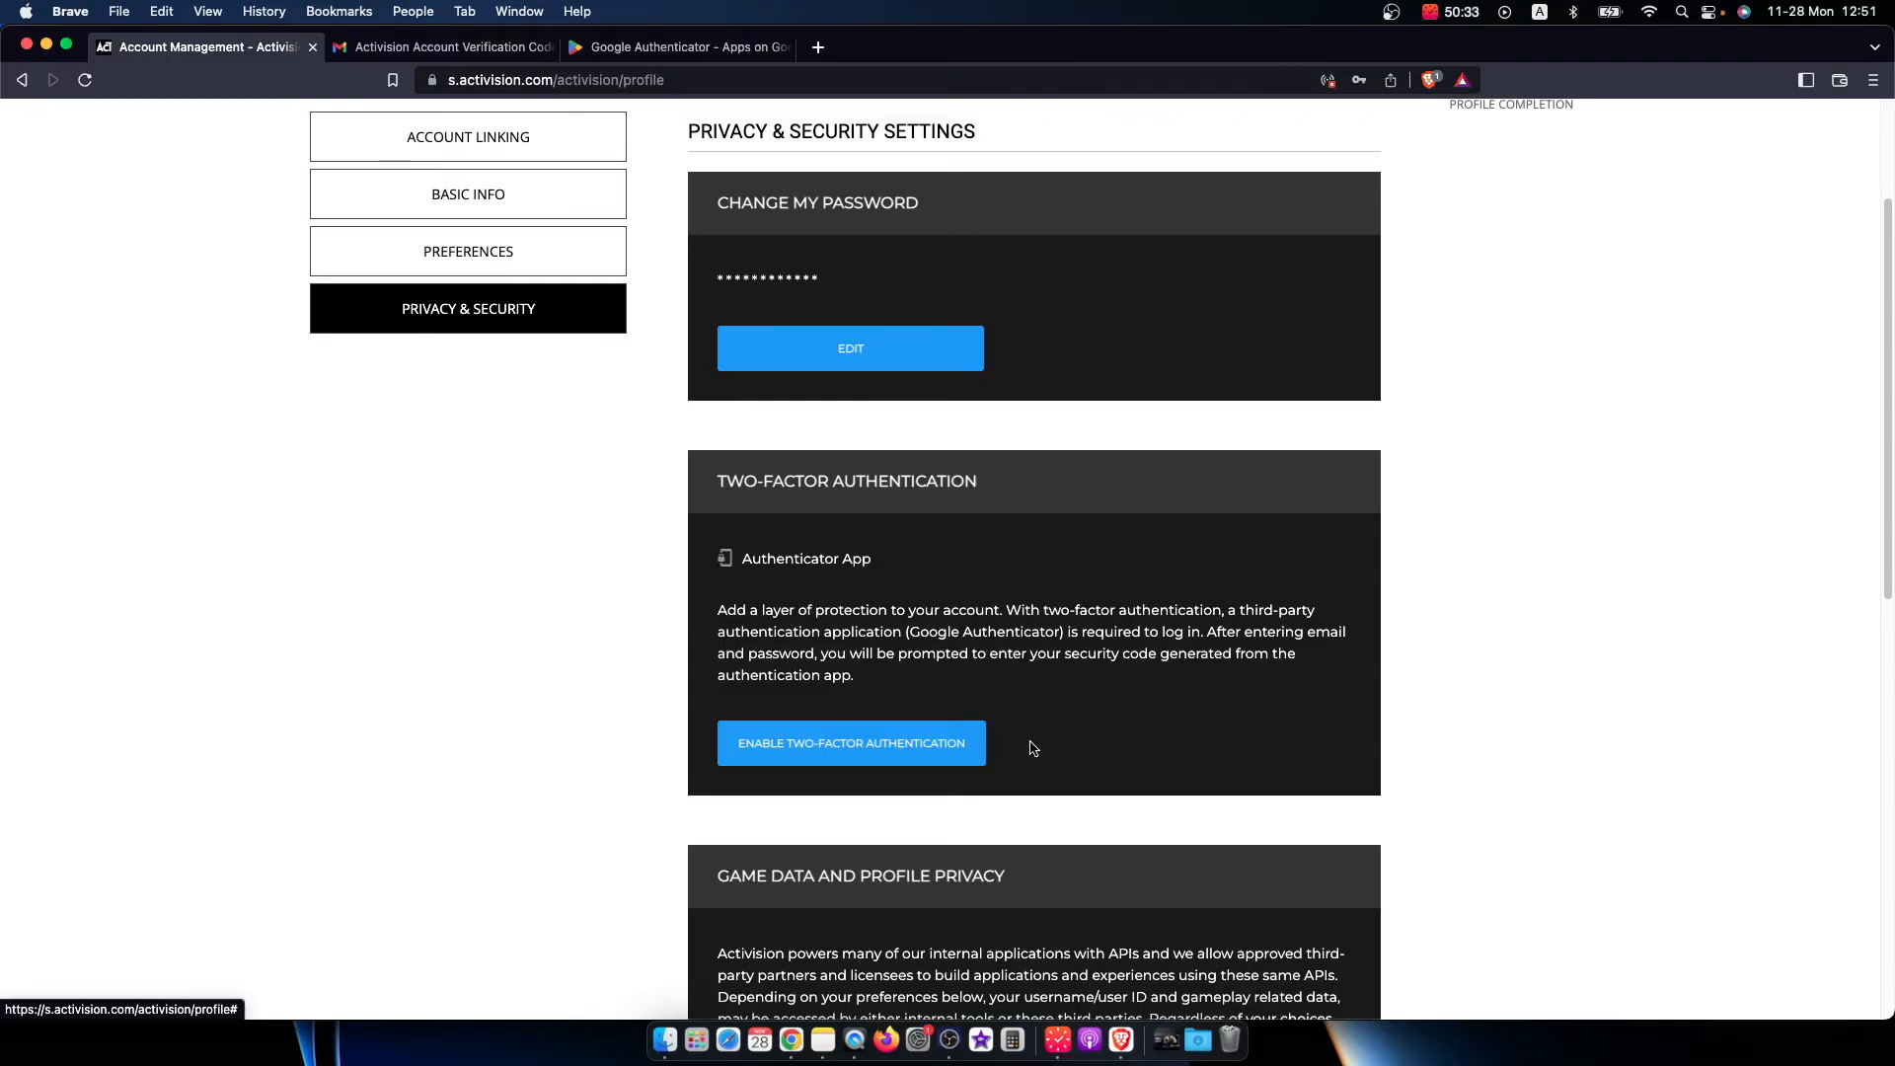